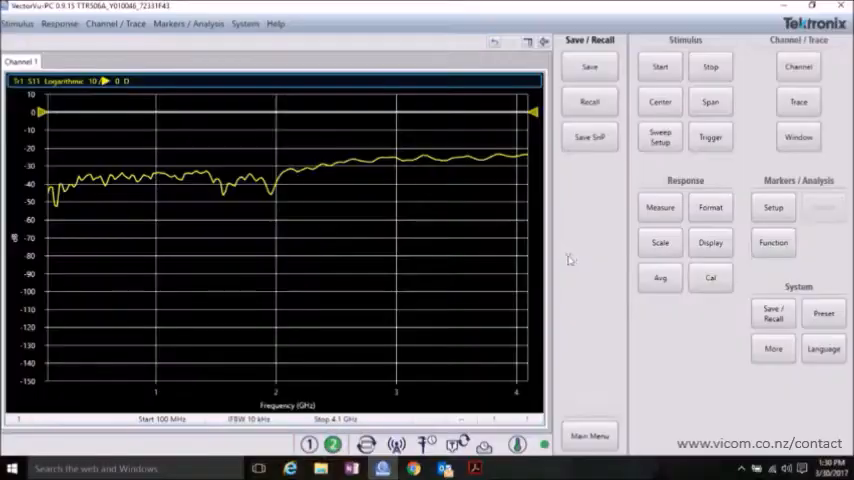
Step: Set the measured parameter to S21 transmission so the through trace reads flat near 0 dB
{"action": "left_click", "coordinate": [660, 208]}
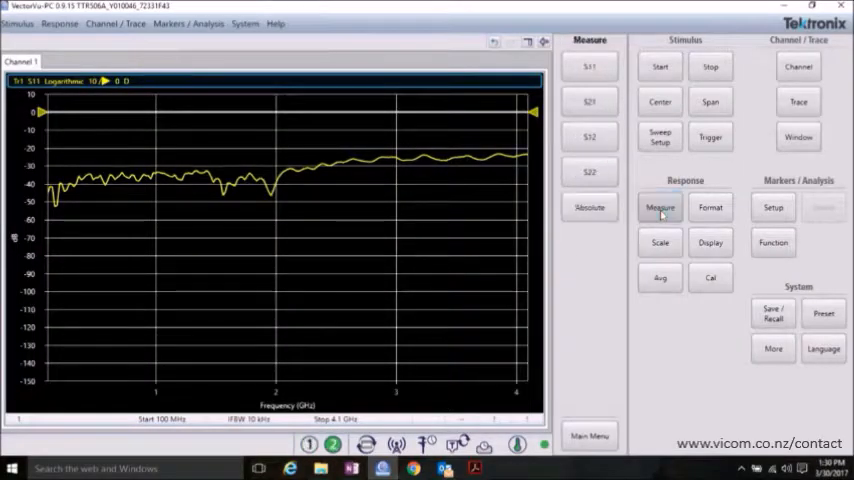
{"action": "left_click", "coordinate": [588, 100]}
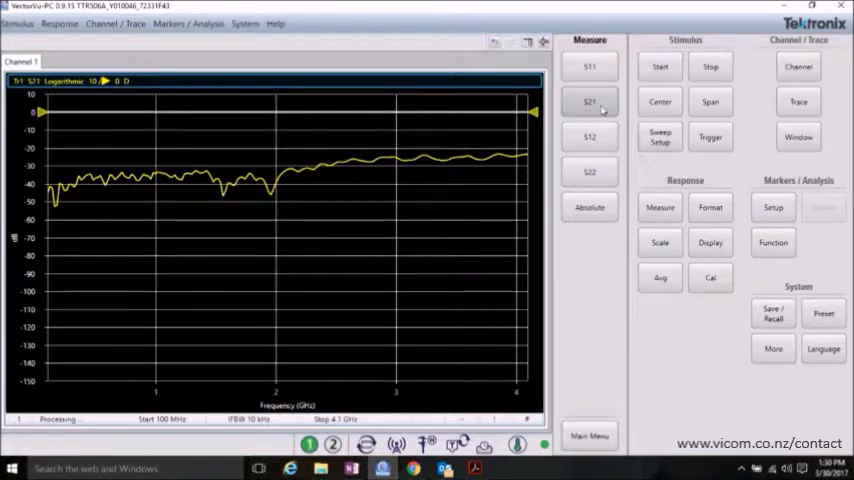
{"action": "left_click", "coordinate": [588, 100]}
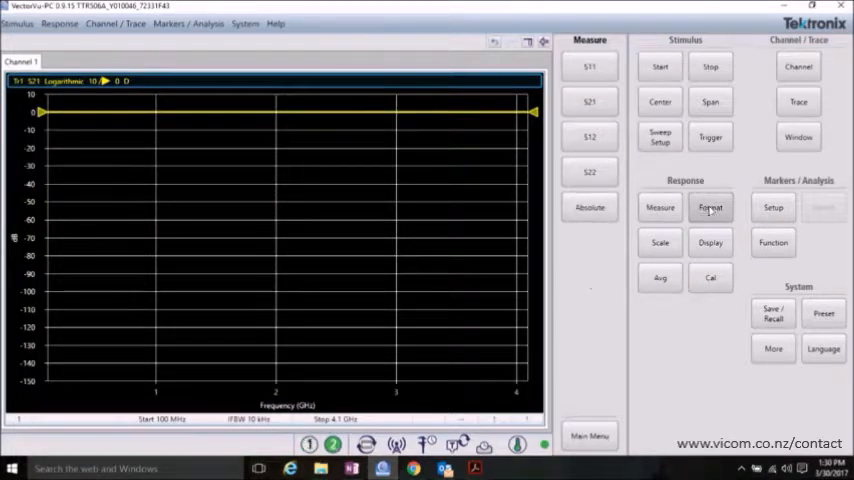
Step: Change the S21 trace format to Phase (Deg), revealing the downward phase slope
{"action": "left_click", "coordinate": [710, 208]}
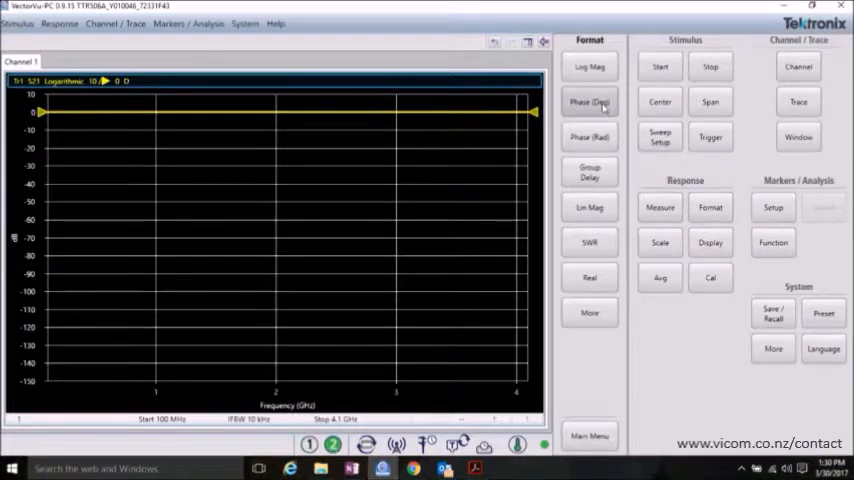
{"action": "left_click", "coordinate": [588, 100]}
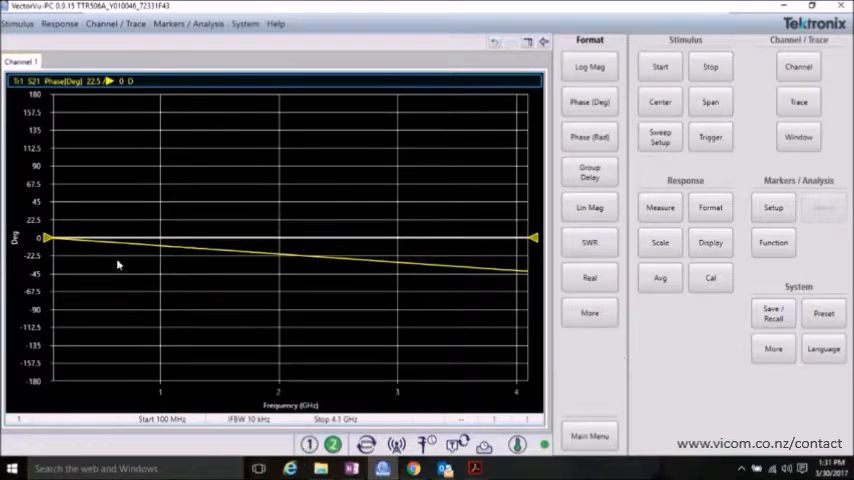
{"action": "mouse_move", "coordinate": [348, 244]}
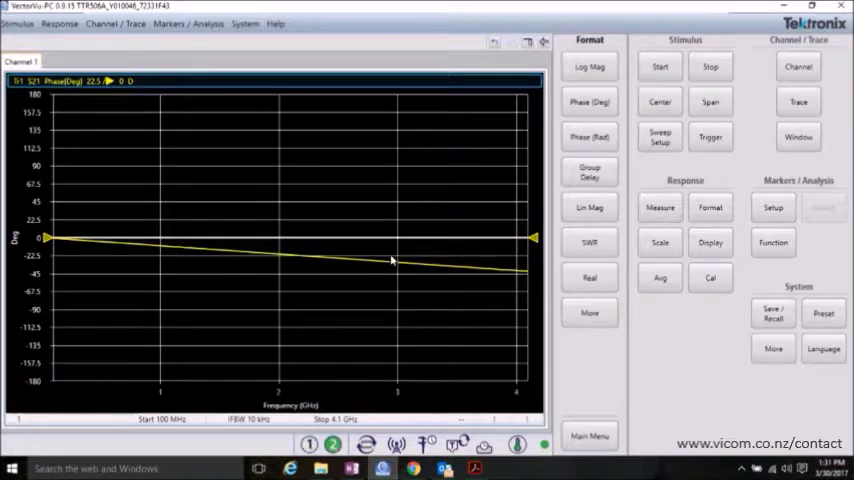
{"action": "mouse_move", "coordinate": [112, 260]}
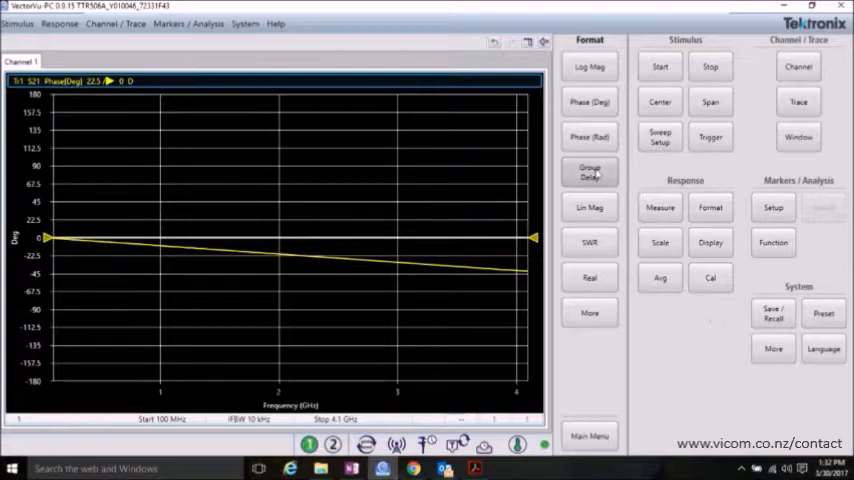
Step: Display S21 as group delay and autoscale it so the noisy ripple fills the grid
{"action": "left_click", "coordinate": [588, 172]}
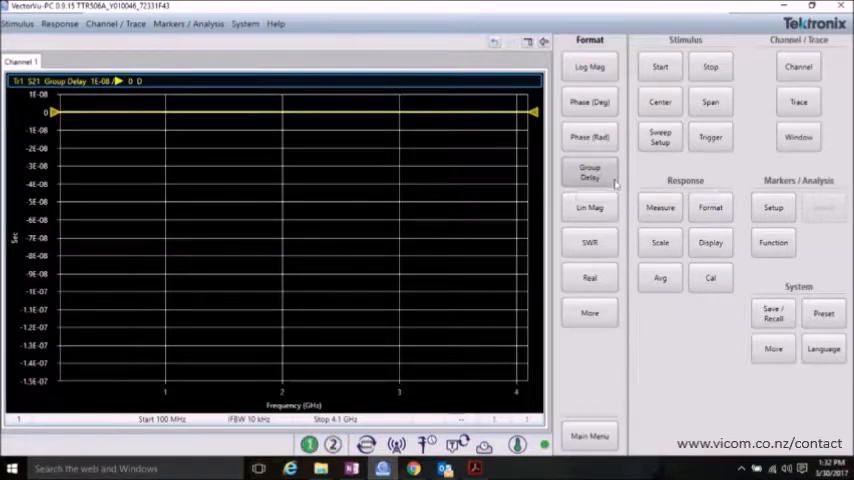
{"action": "left_click", "coordinate": [660, 242]}
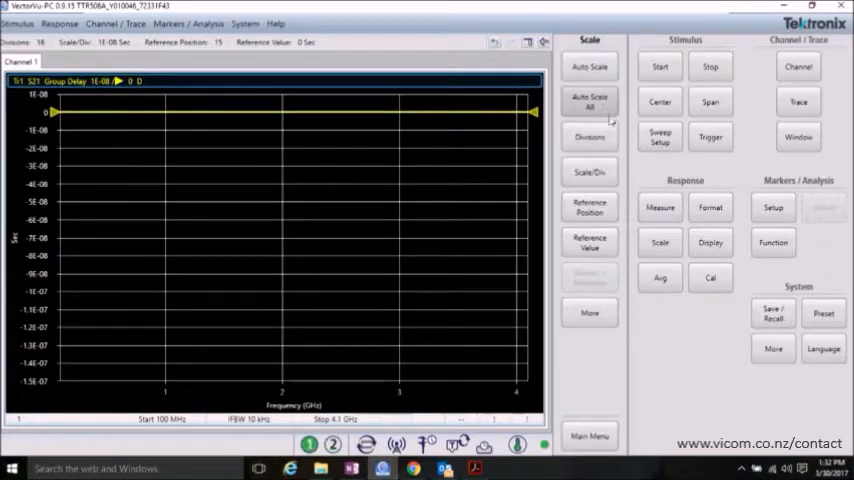
{"action": "left_click", "coordinate": [588, 100]}
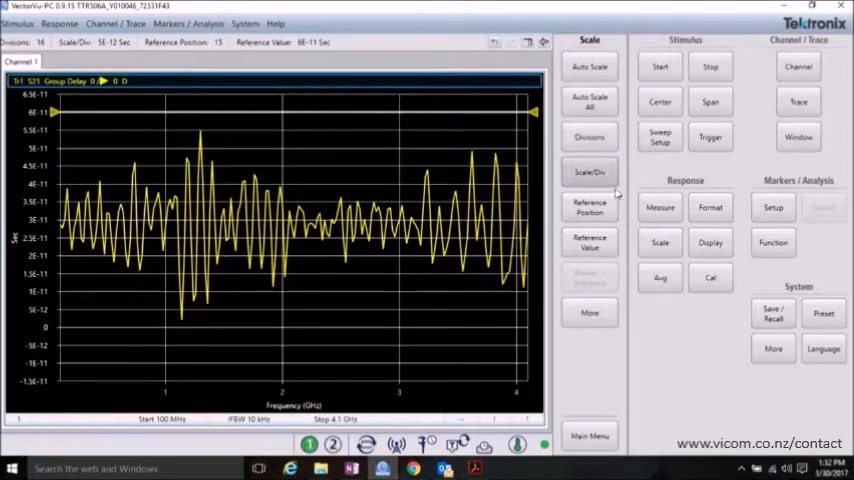
{"action": "left_click", "coordinate": [660, 276]}
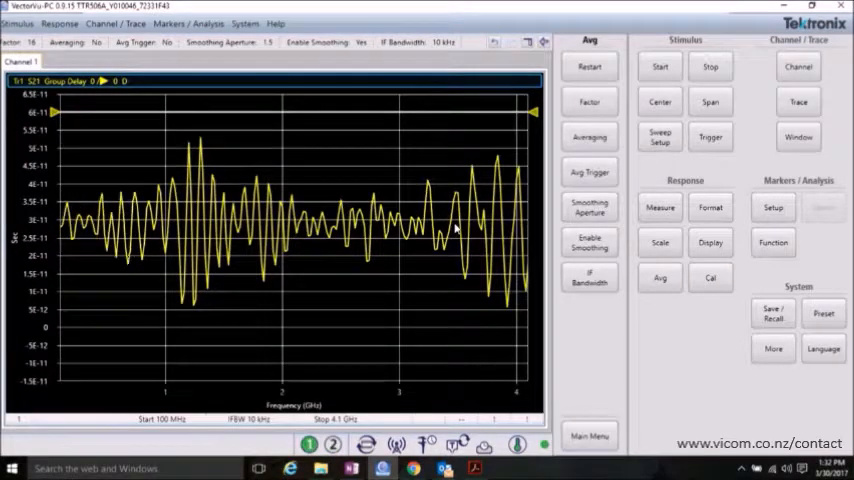
Step: Enable a 27 ps delay port extension on Port 1 via Cal > Port Extension and apply it
{"action": "left_click", "coordinate": [710, 276]}
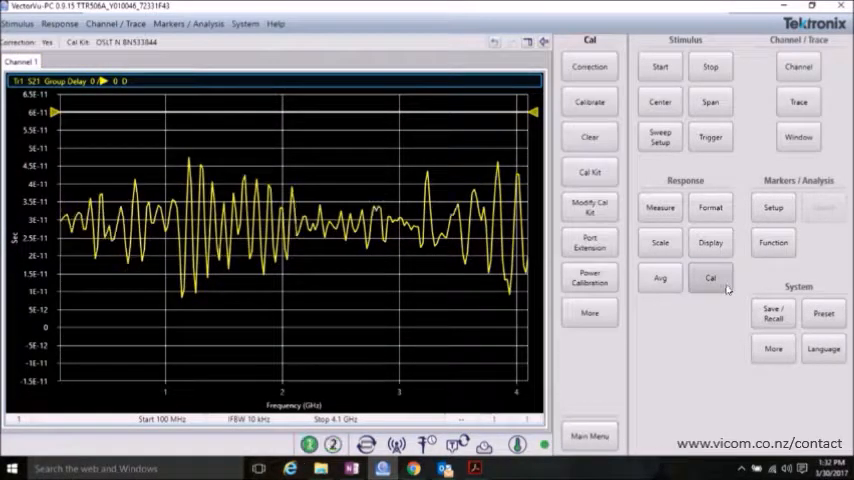
{"action": "left_click", "coordinate": [588, 242]}
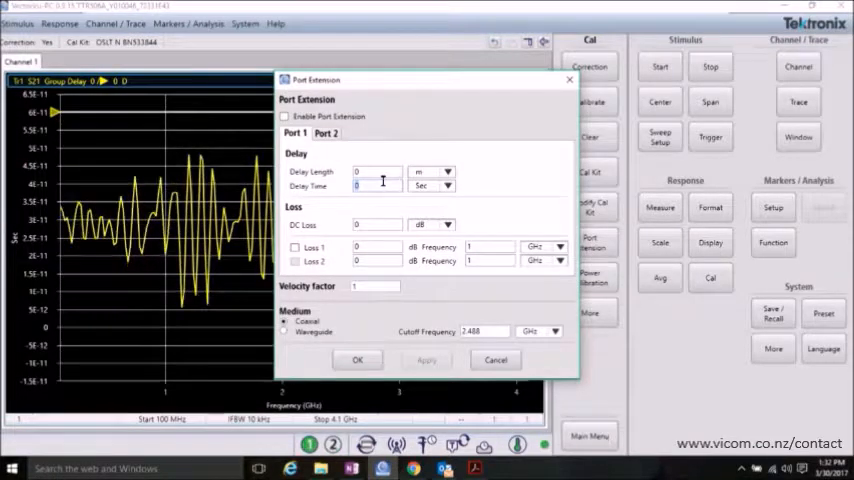
{"action": "type", "text": "27"}
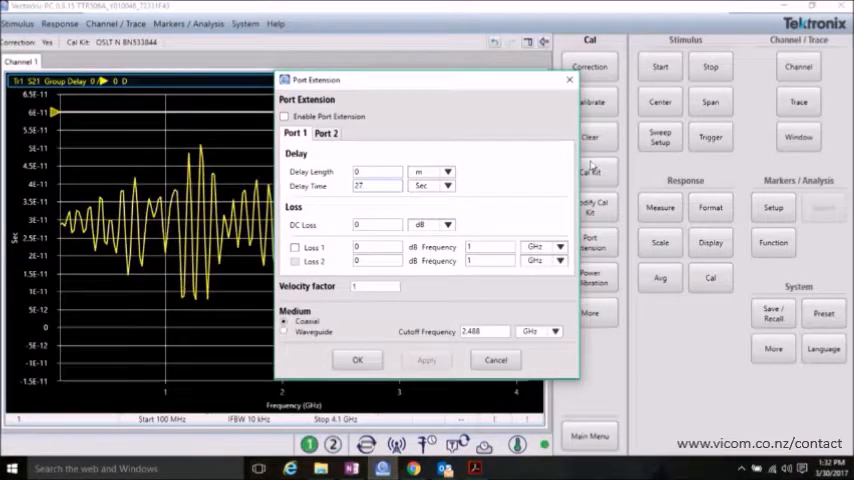
{"action": "left_click", "coordinate": [448, 188]}
{"action": "type", "text": "8.1"}
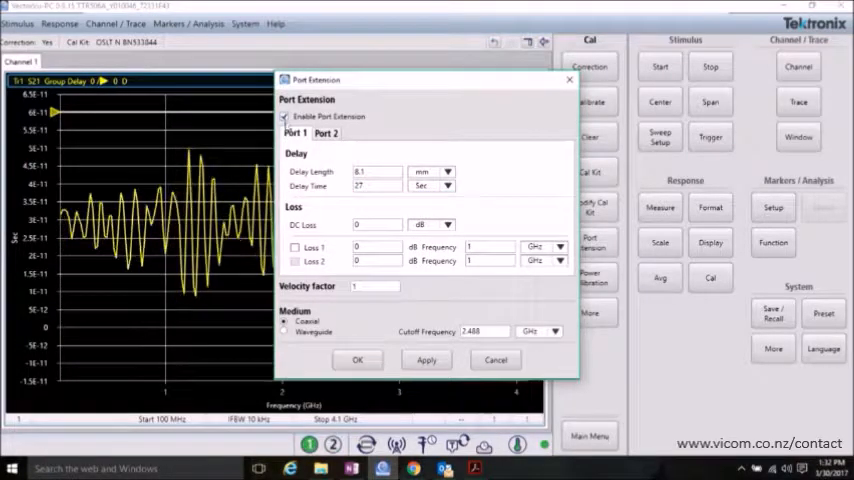
{"action": "left_click", "coordinate": [356, 360]}
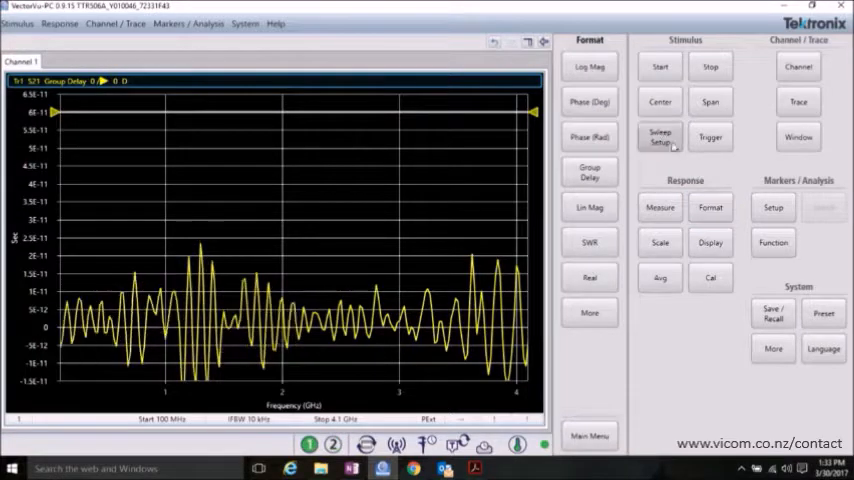
Step: Return the S21 format to Phase (Deg), now lying flat along 0° across the band
{"action": "left_click", "coordinate": [588, 100]}
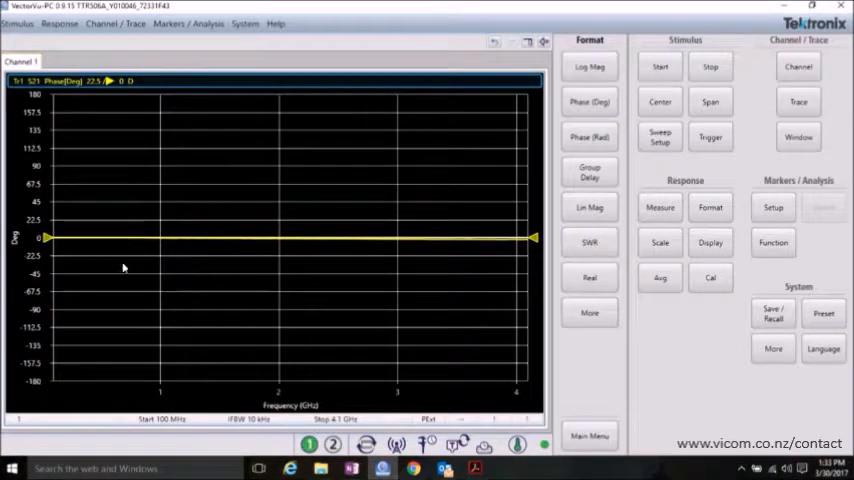
{"action": "mouse_move", "coordinate": [516, 246]}
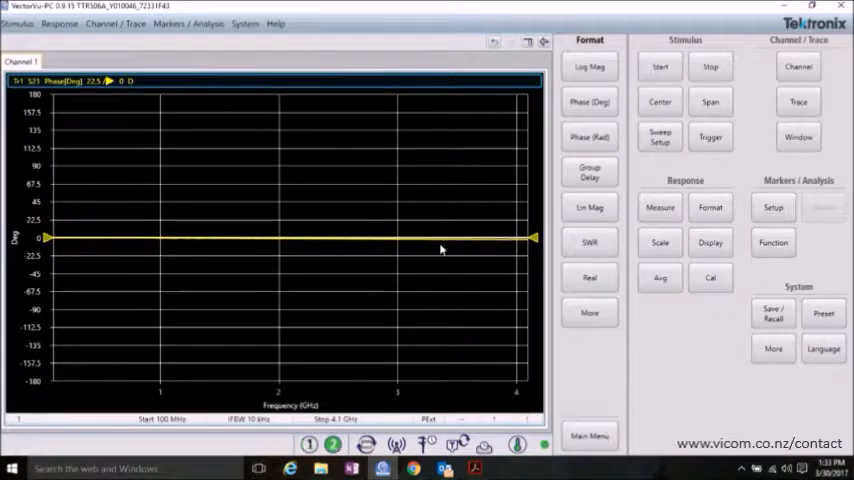
{"action": "mouse_move", "coordinate": [504, 250]}
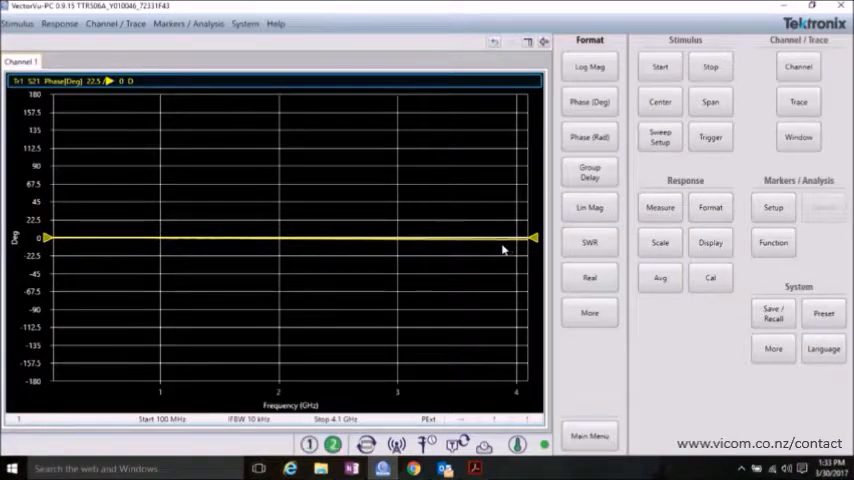